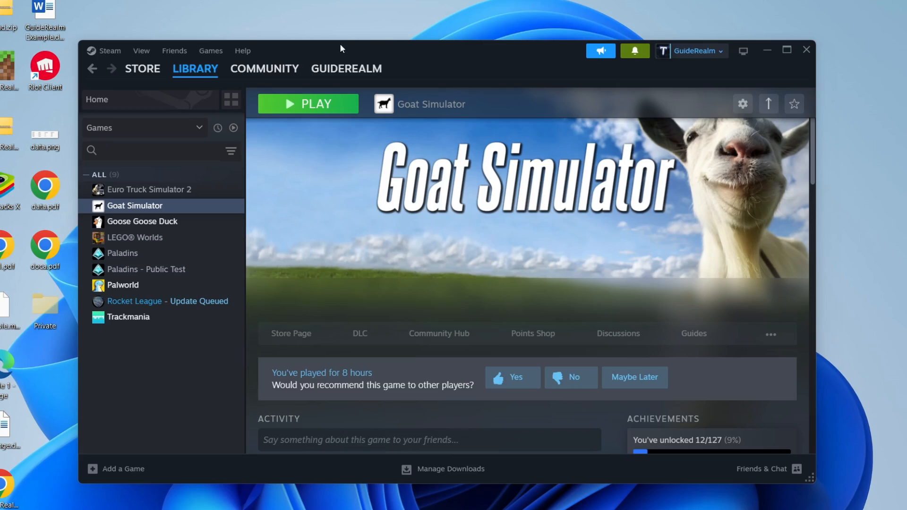
- Filter the Steam library to Workshop-supported titles via the advanced filter's Workshop feature
{"action": "left_click", "coordinate": [195, 69]}
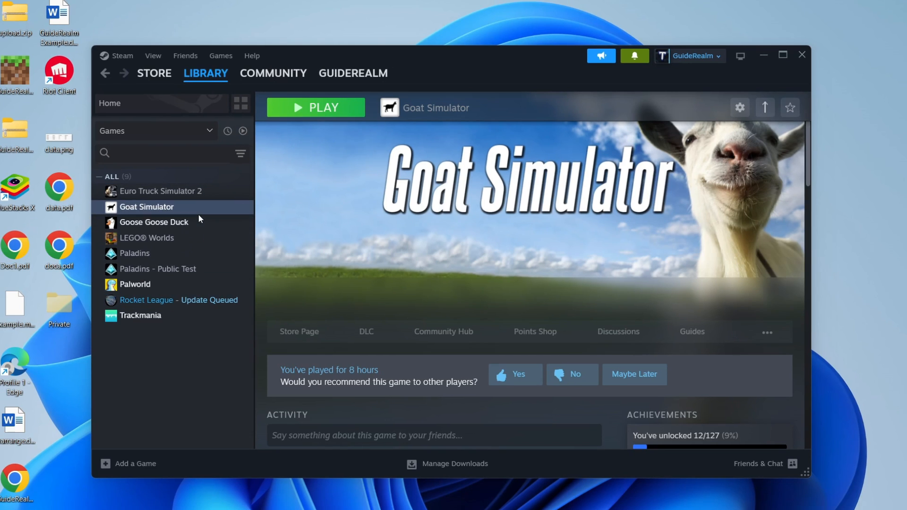
{"action": "mouse_move", "coordinate": [240, 155]}
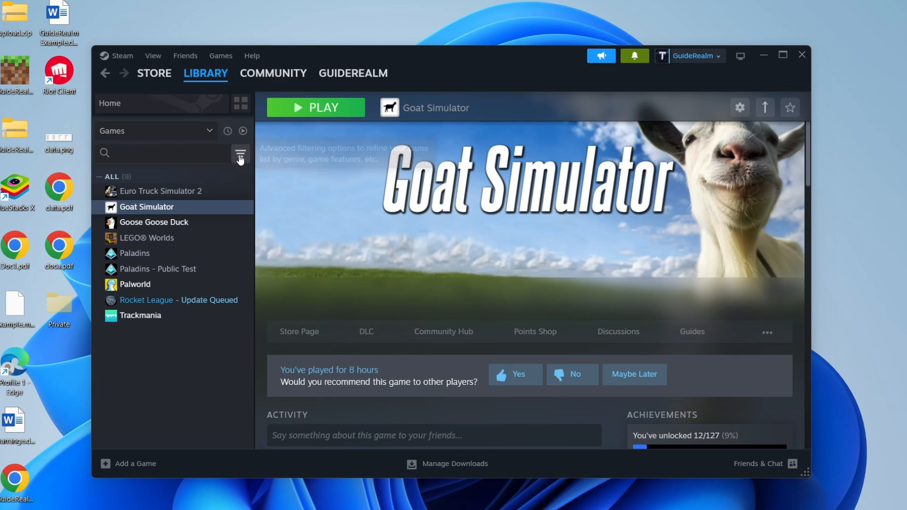
{"action": "left_click", "coordinate": [240, 153]}
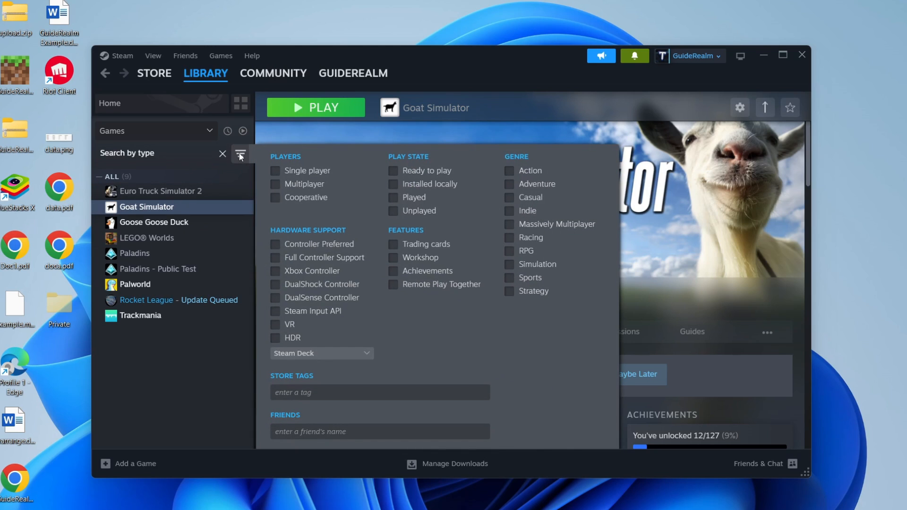
{"action": "mouse_move", "coordinate": [392, 257]}
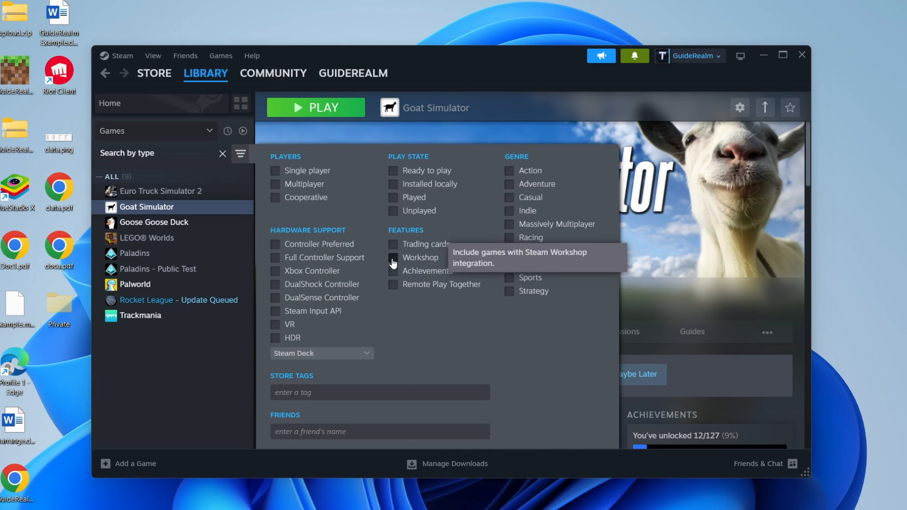
{"action": "left_click", "coordinate": [393, 257]}
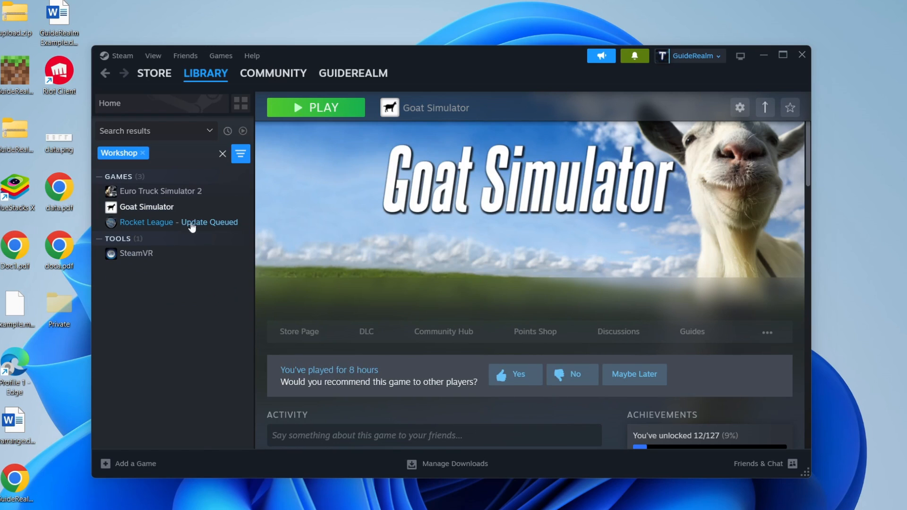
{"action": "left_click", "coordinate": [146, 207]}
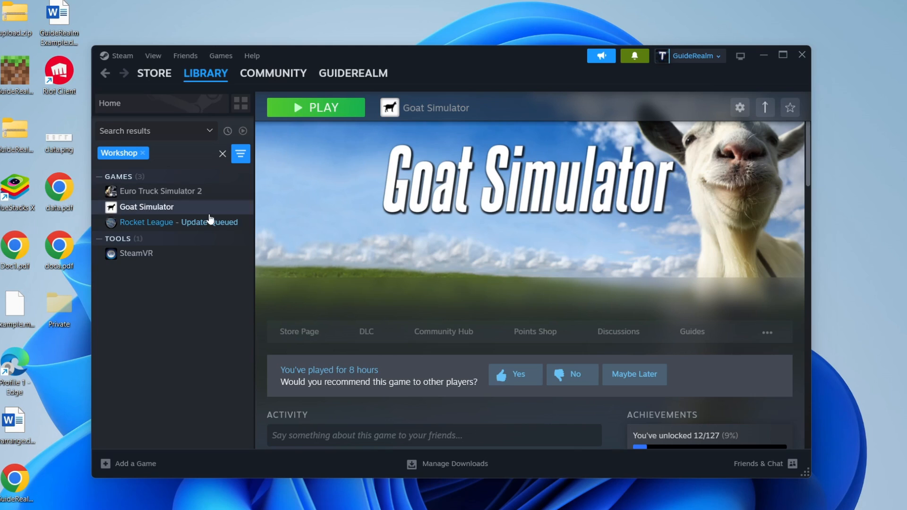
{"action": "mouse_move", "coordinate": [159, 218]}
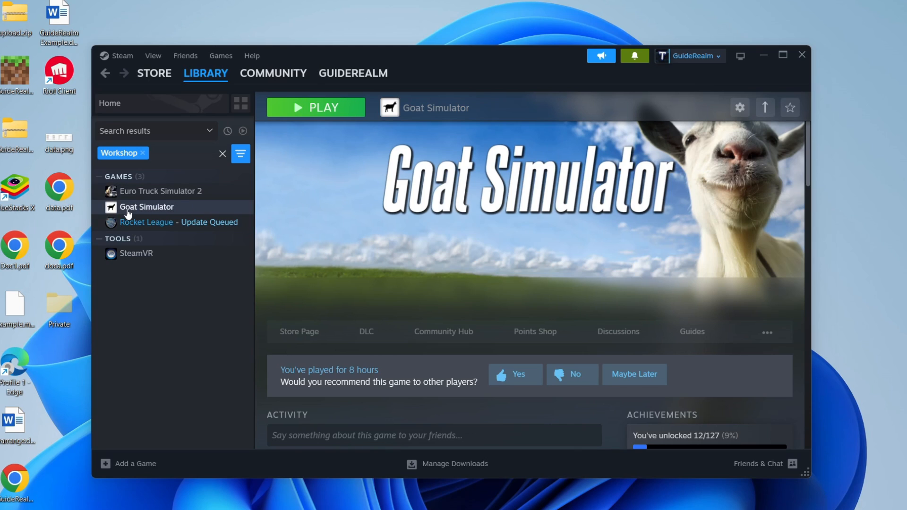
{"action": "left_click", "coordinate": [146, 207]}
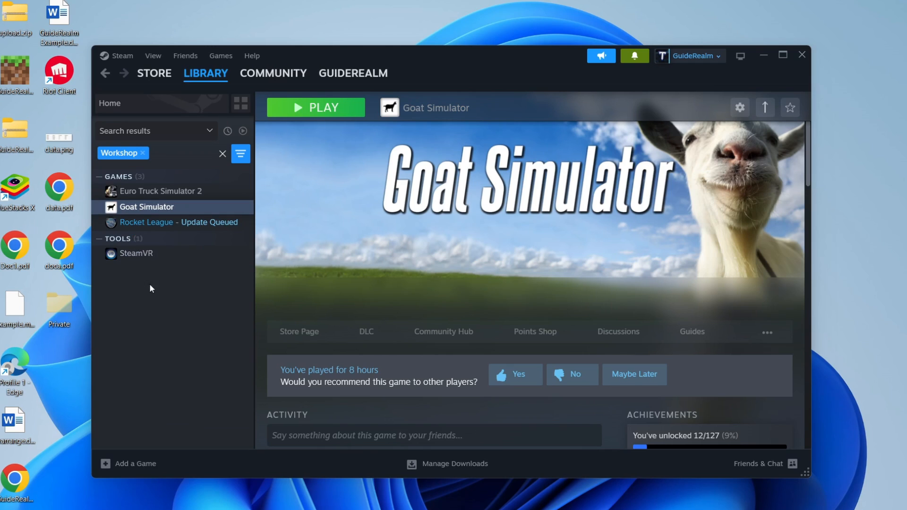
{"action": "mouse_move", "coordinate": [300, 332]}
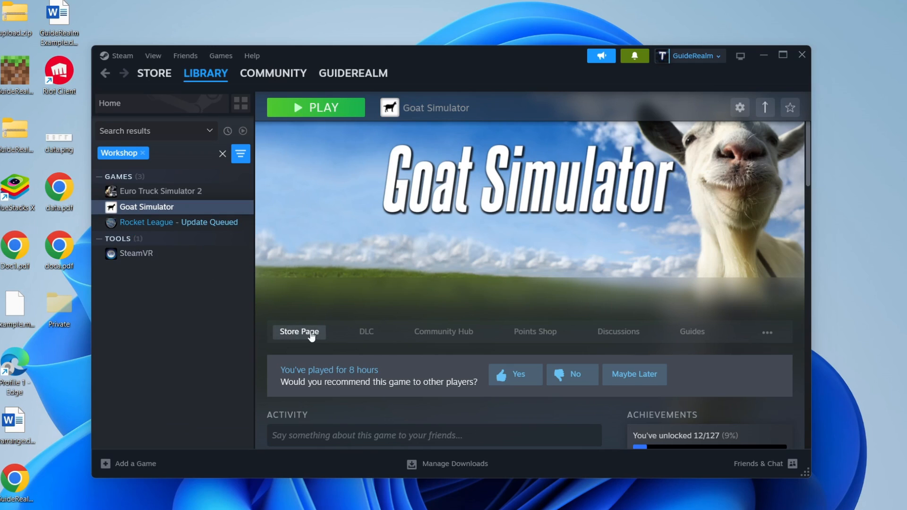
- Scroll the Goat Simulator Workshop page down to the Most Popular items list
{"action": "scroll", "scroll_direction": "down", "scroll_amount": 3}
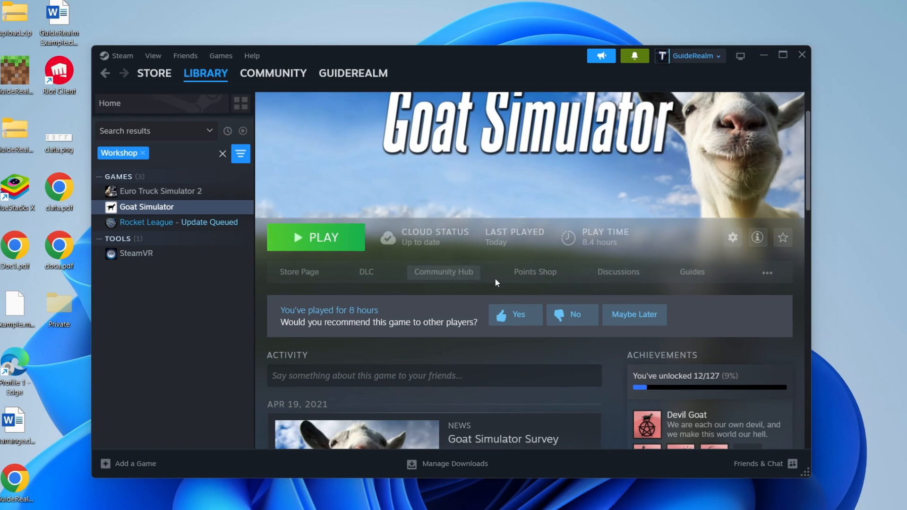
{"action": "mouse_move", "coordinate": [767, 280]}
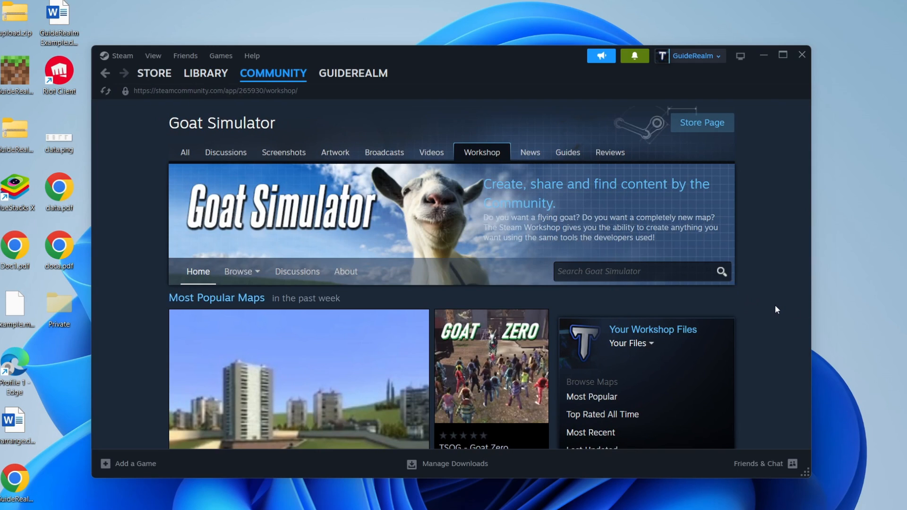
{"action": "scroll", "scroll_direction": "down", "scroll_amount": 3}
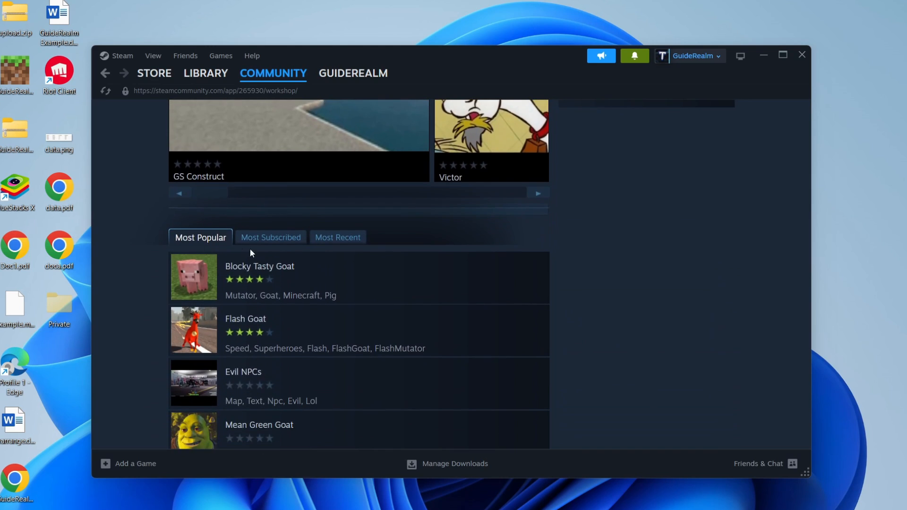
{"action": "mouse_move", "coordinate": [203, 247]}
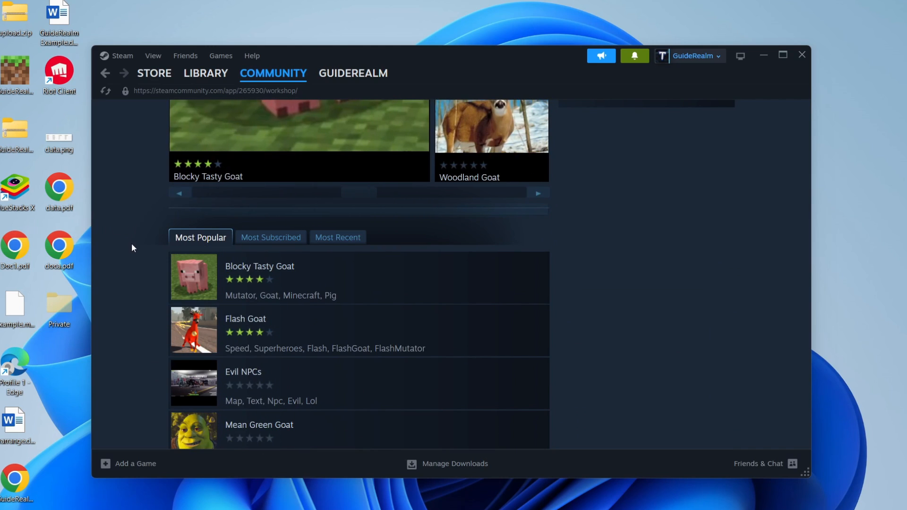
{"action": "scroll", "scroll_direction": "down", "scroll_amount": 3}
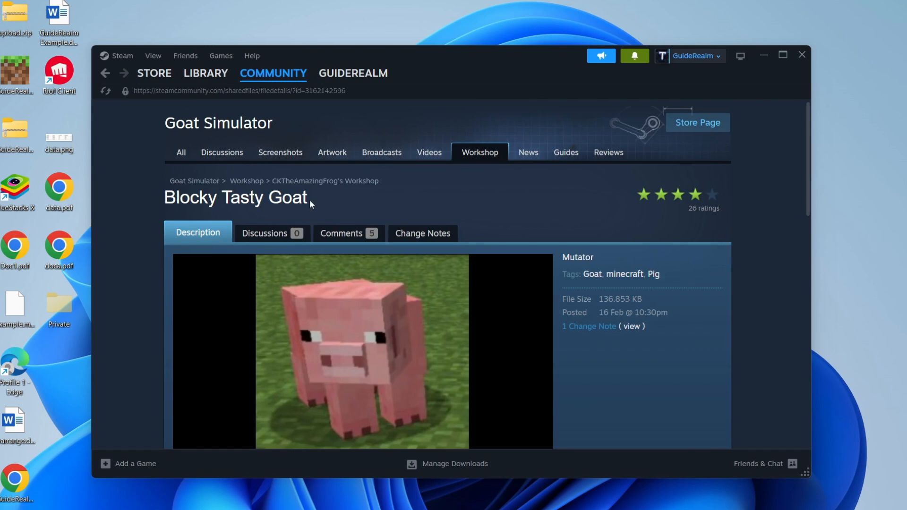
- Scroll the Blocky Tasty Goat item page down to its Subscribe section
{"action": "scroll", "scroll_direction": "down", "scroll_amount": 3}
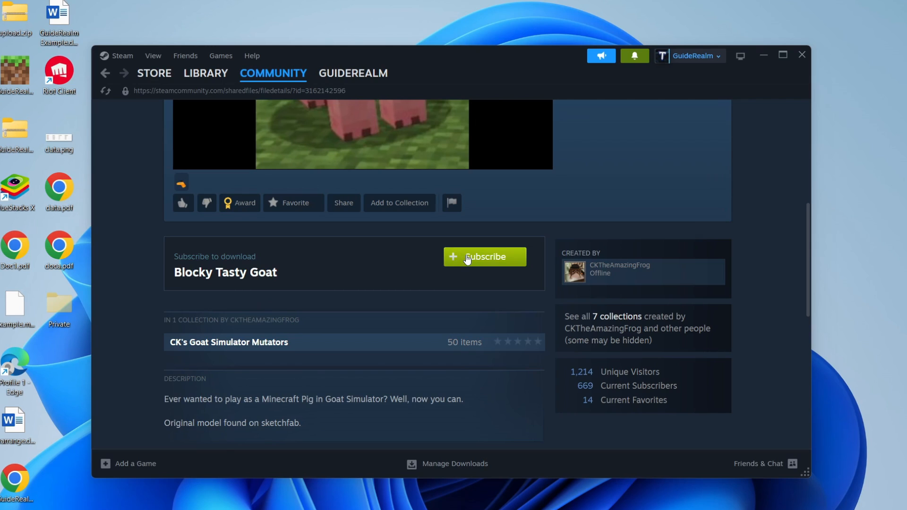
- Subscribe to the Blocky Tasty Goat mod, adding it to Subscriptions
{"action": "left_click", "coordinate": [485, 256]}
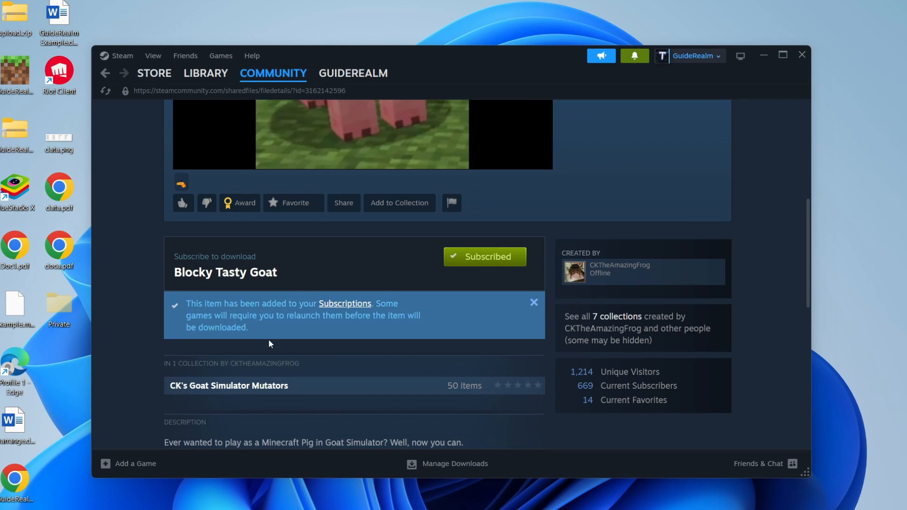
{"action": "mouse_move", "coordinate": [388, 301]}
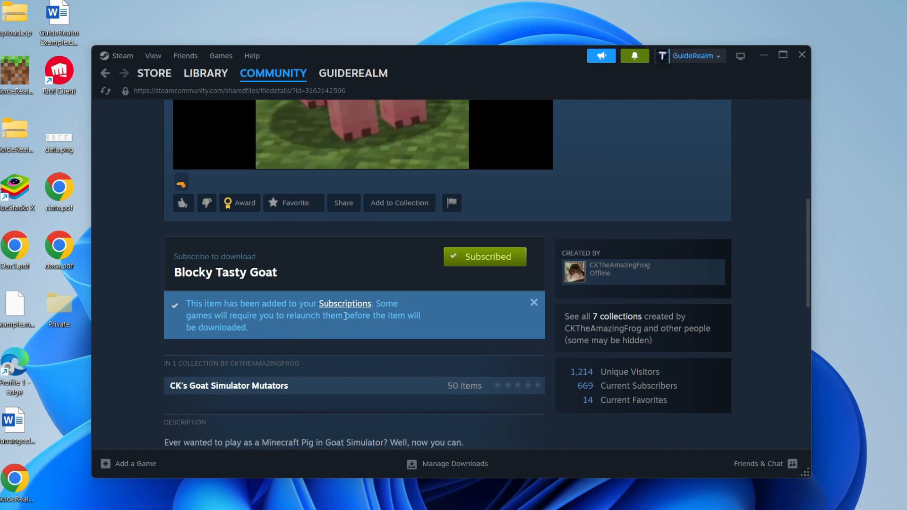
{"action": "mouse_move", "coordinate": [475, 335]}
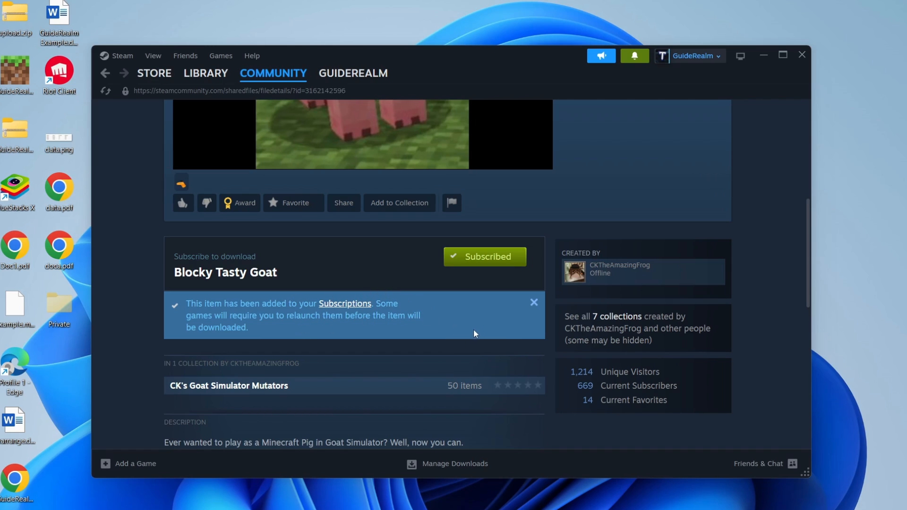
{"action": "mouse_move", "coordinate": [301, 330]}
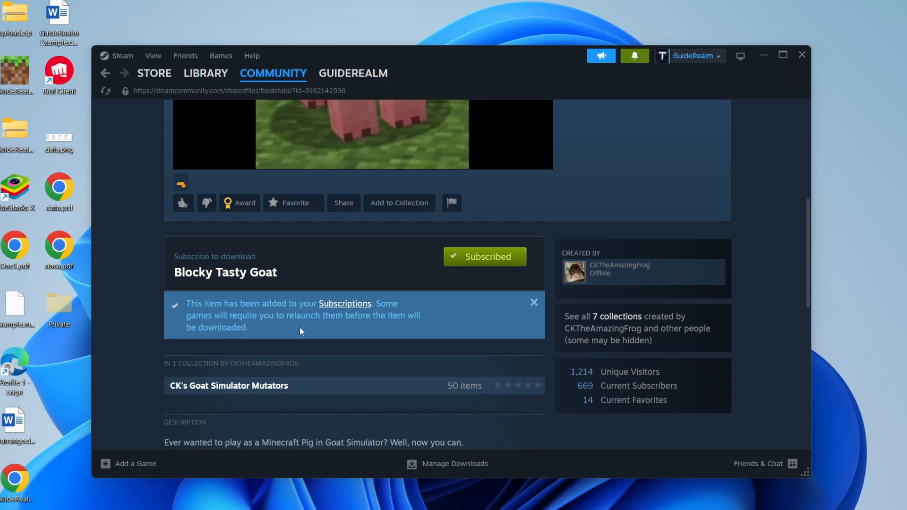
{"action": "mouse_move", "coordinate": [394, 332]}
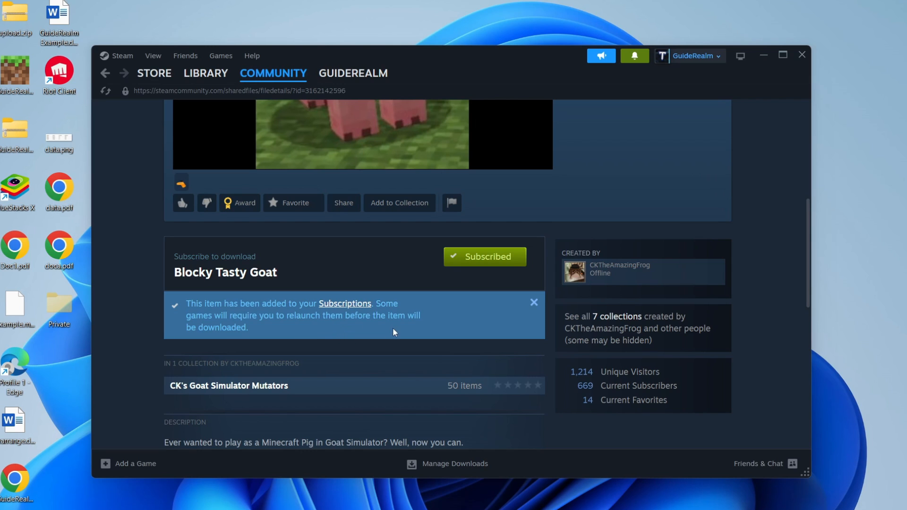
{"action": "scroll", "scroll_direction": "down", "scroll_amount": 3}
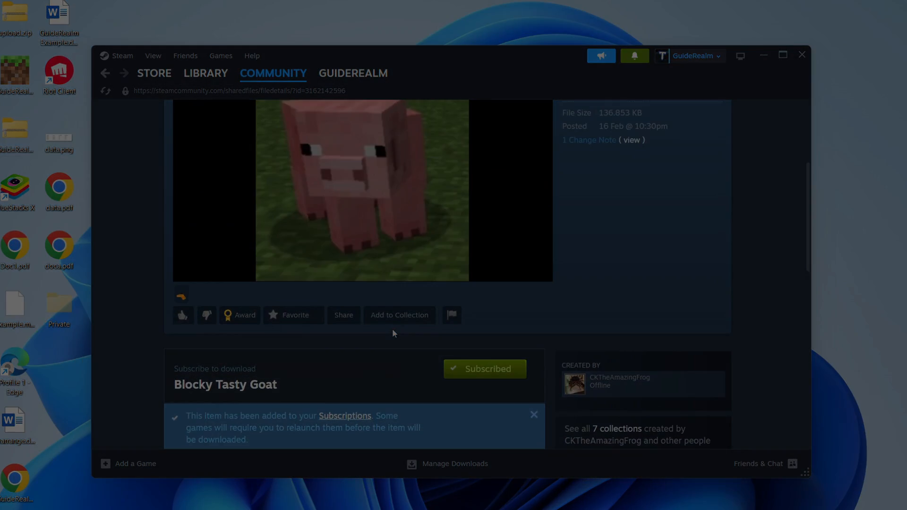